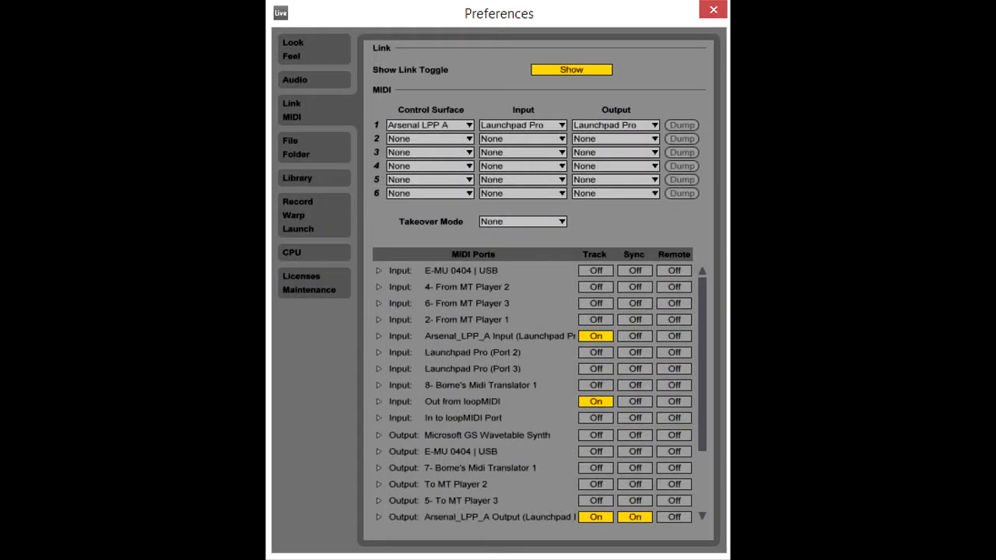
{"action": "mouse_move", "coordinate": [490, 164]}
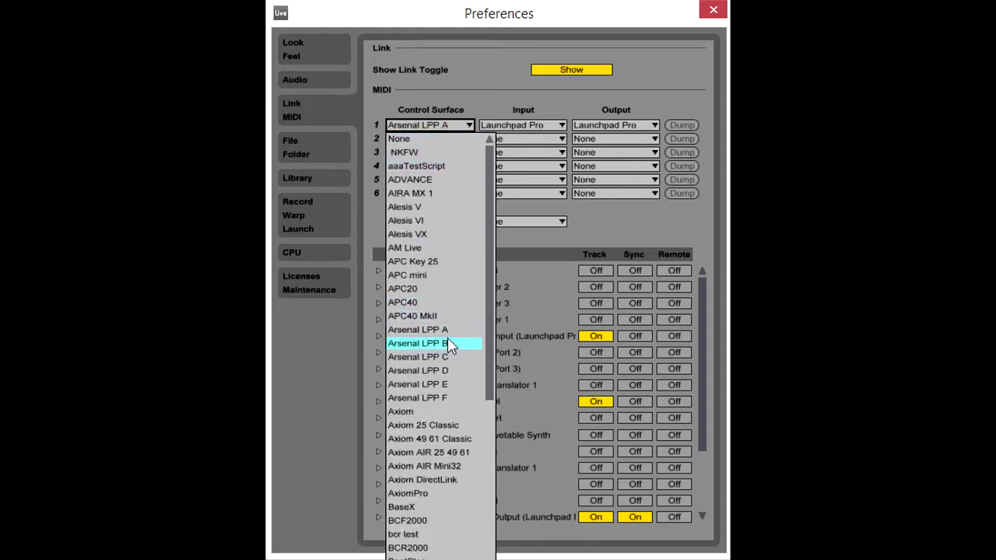
{"action": "mouse_move", "coordinate": [463, 385]}
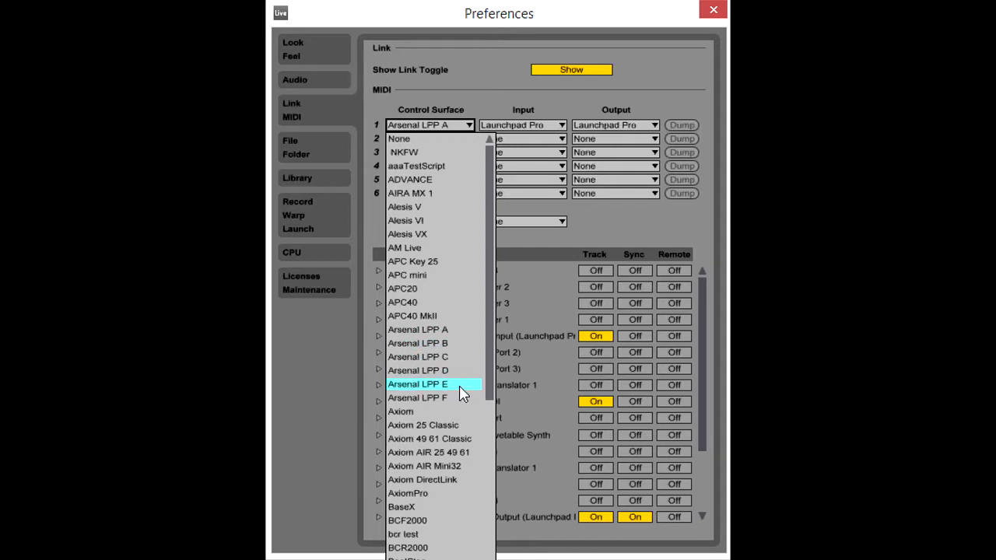
{"action": "mouse_move", "coordinate": [462, 397]}
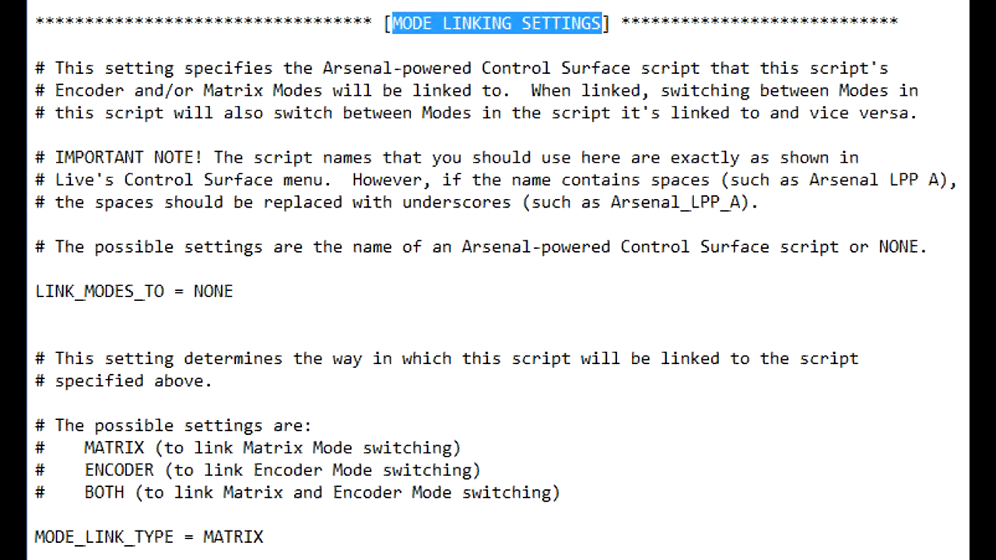
- Replace the NONE value after LINK_MODES_TO with Arsenal_LPP_B
{"action": "double_click", "coordinate": [212, 291]}
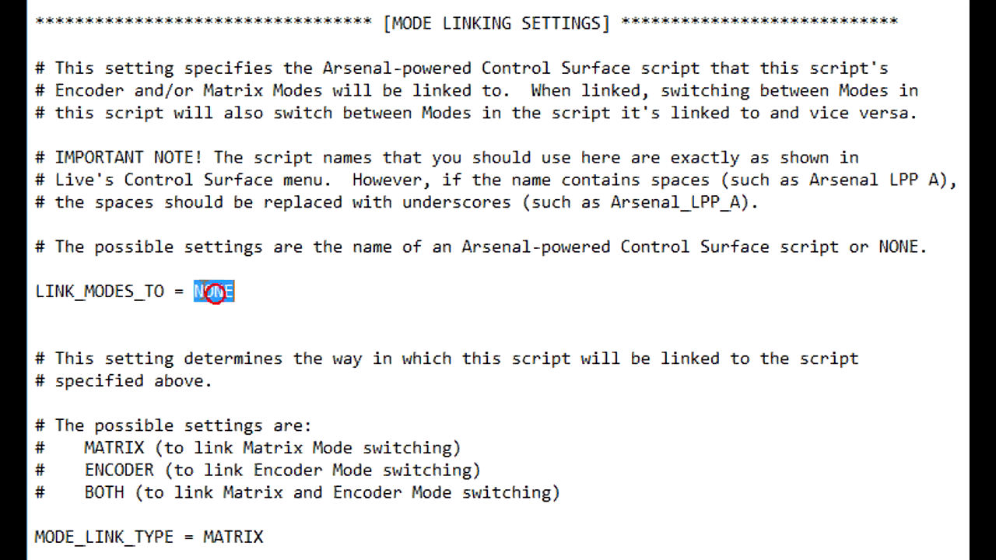
{"action": "type", "text": "Arsenal_LPP_"}
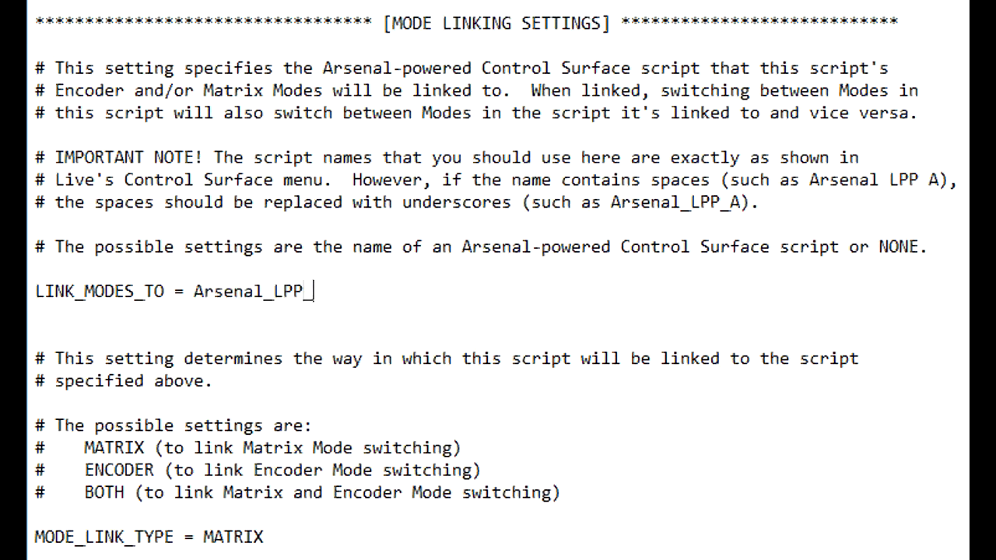
{"action": "type", "text": "B"}
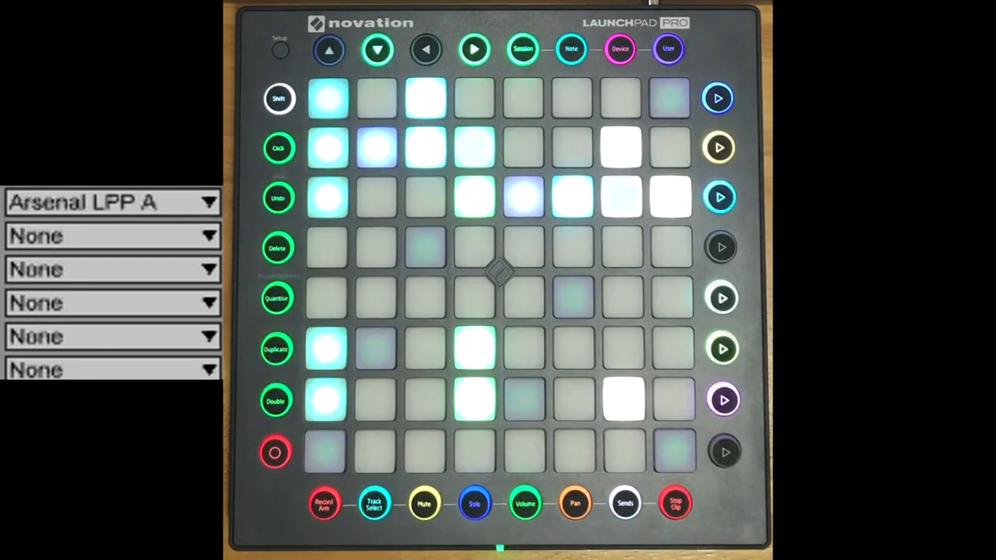
{"action": "left_click", "coordinate": [109, 202]}
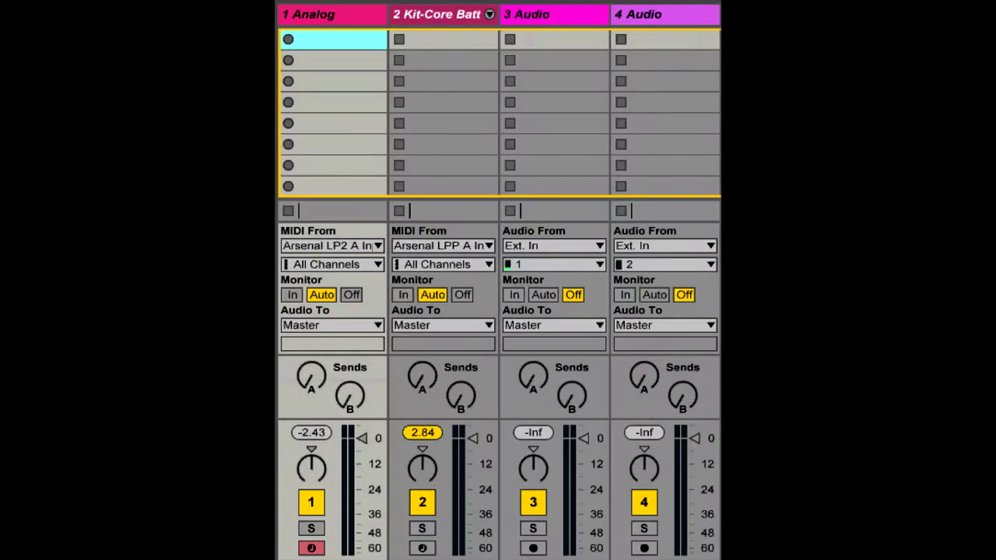
- Select the 1 Analog track to display its Analog synth in Device View
{"action": "left_click", "coordinate": [308, 14]}
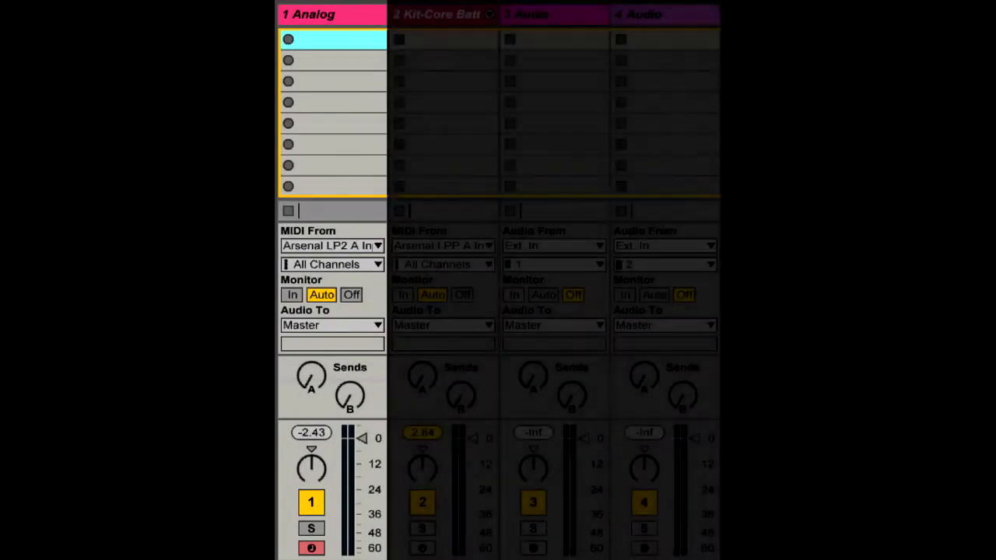
{"action": "left_click", "coordinate": [442, 14]}
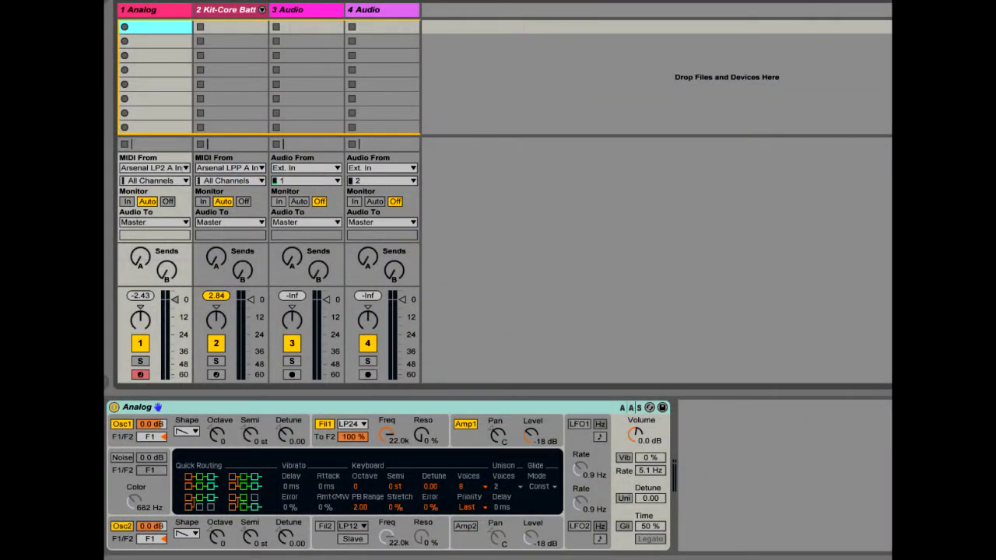
- Select the 2 Kit-Core Batt track to display its Drum Rack and Simpler
{"action": "left_click", "coordinate": [226, 10]}
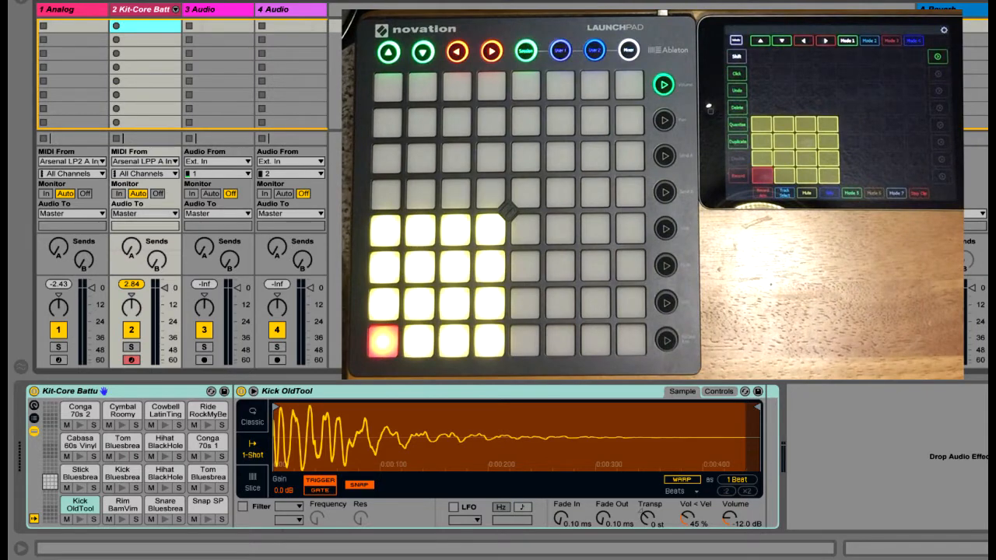
{"action": "left_click", "coordinate": [58, 8]}
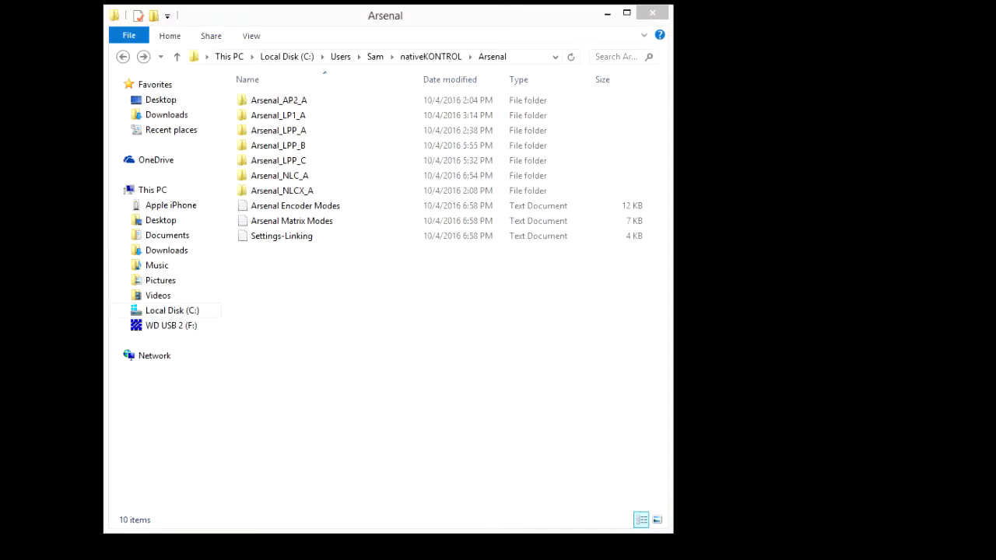
- Open Settings-Linking in Notepad and scroll through its contents
{"action": "left_click", "coordinate": [280, 235]}
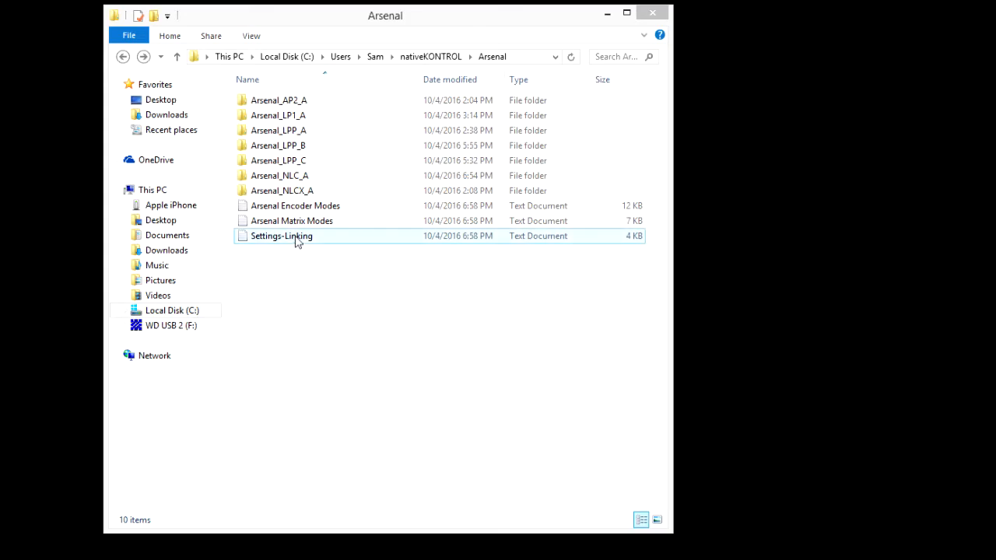
{"action": "double_click", "coordinate": [280, 236]}
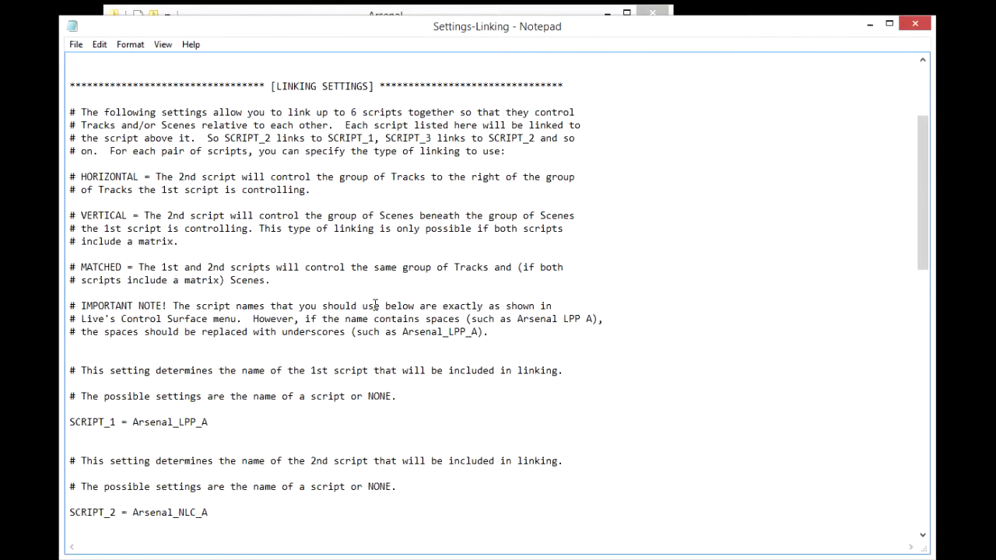
{"action": "scroll", "scroll_direction": "down", "scroll_amount": 3}
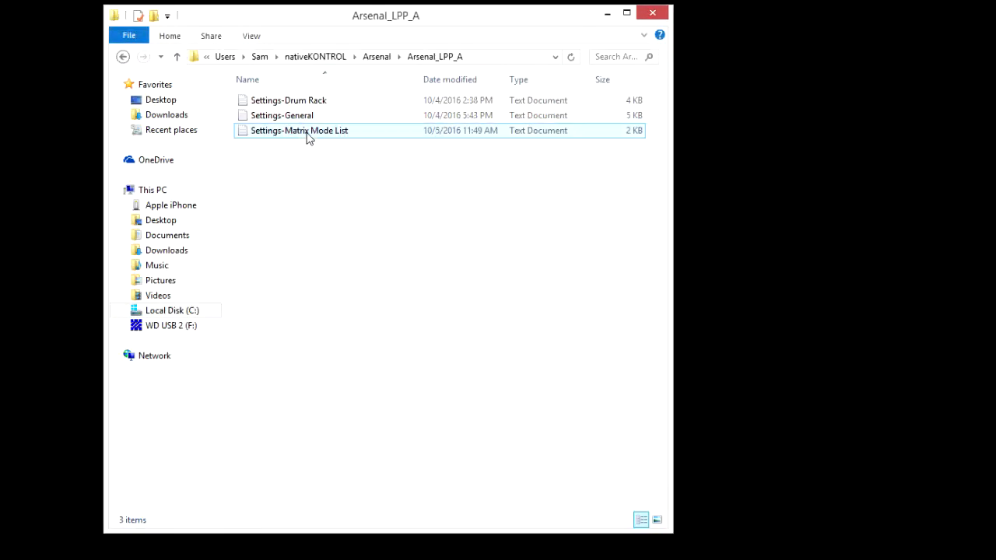
- View the Matrix Mode List and General settings files, scrolling General before closing it
{"action": "double_click", "coordinate": [299, 130]}
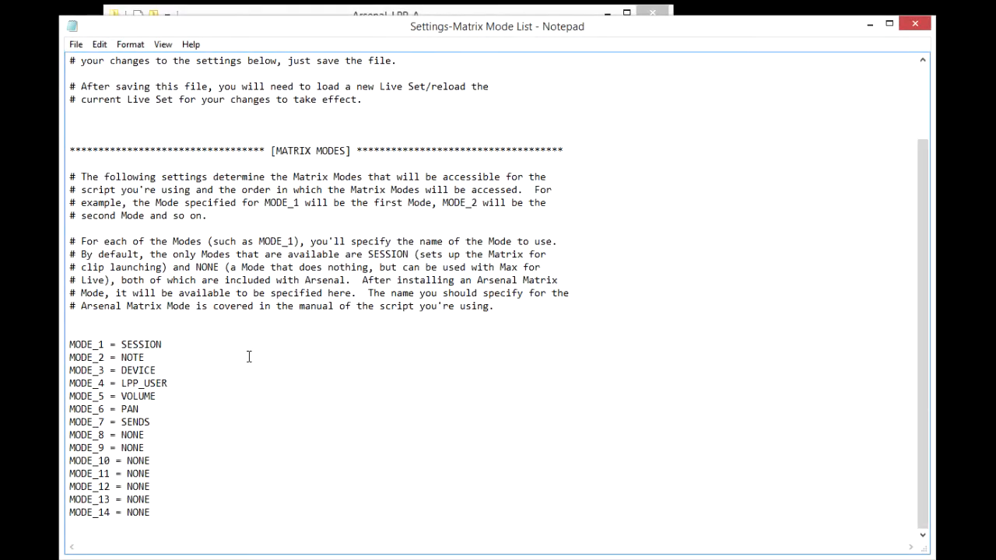
{"action": "mouse_move", "coordinate": [858, 218]}
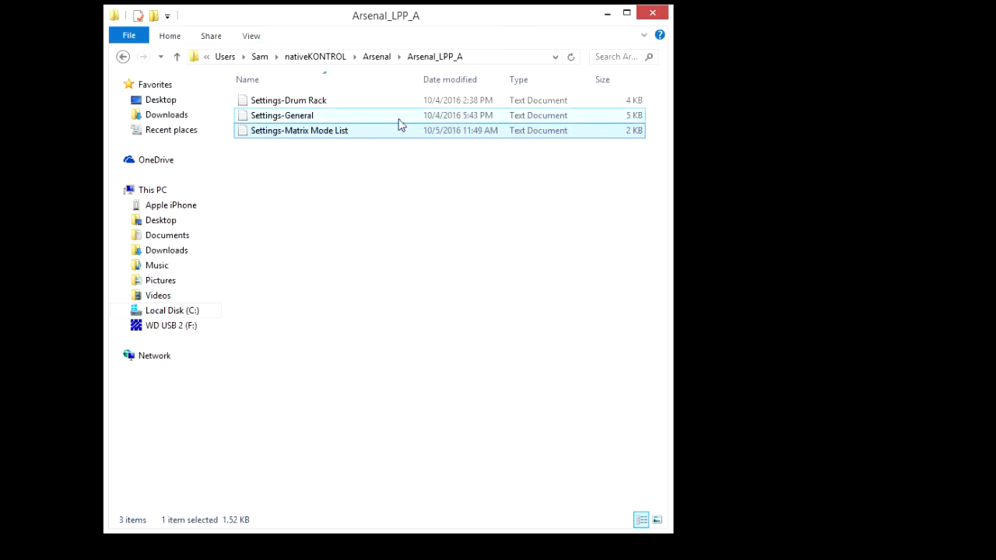
{"action": "double_click", "coordinate": [282, 115]}
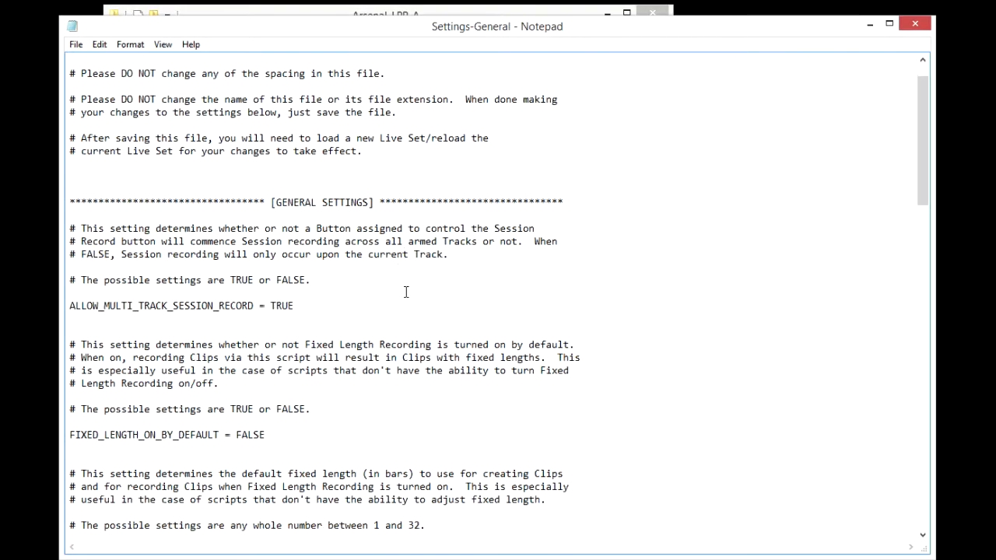
{"action": "scroll", "scroll_direction": "down", "scroll_amount": 3}
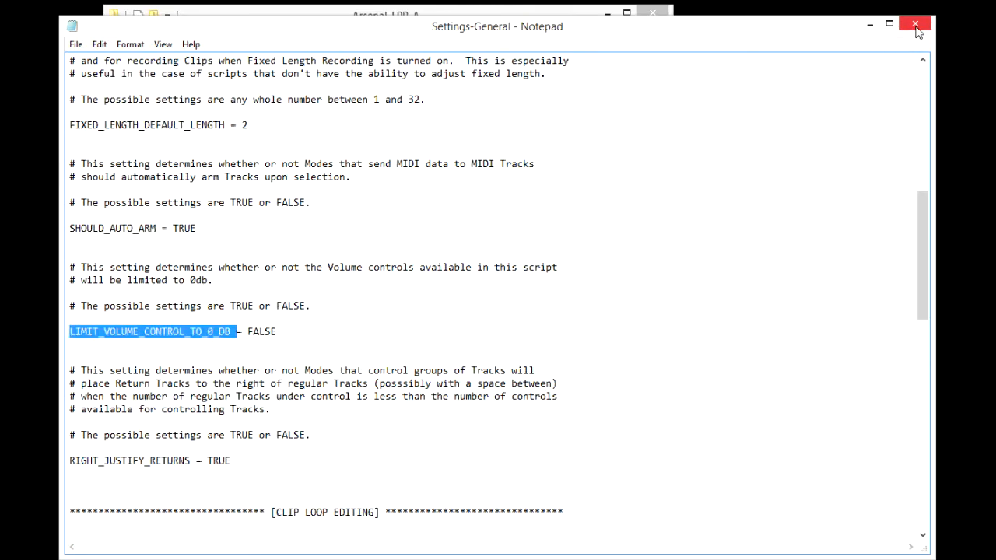
{"action": "left_click", "coordinate": [915, 24]}
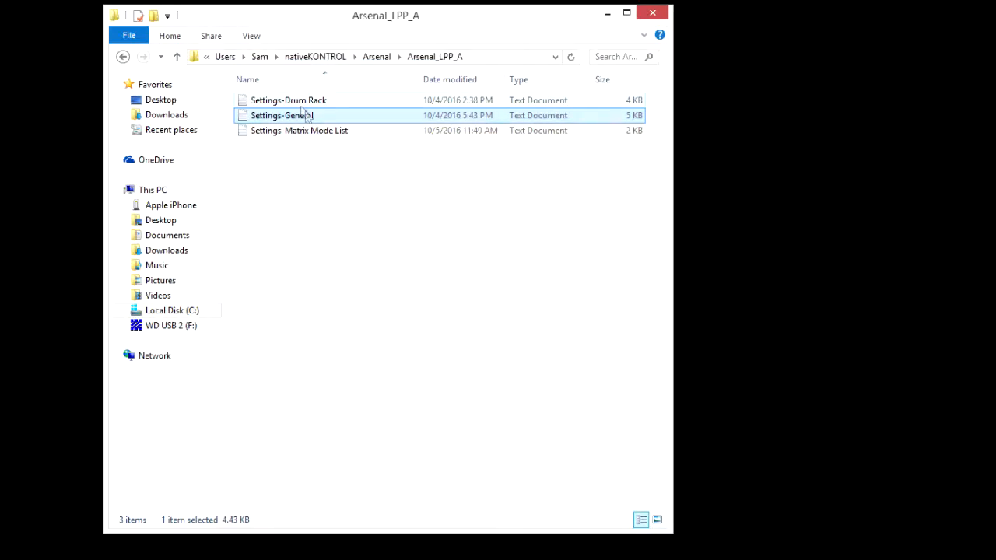
- Open Settings-Drum Rack and scroll down to its NAME TO LED ASSOCIATIONS section
{"action": "double_click", "coordinate": [288, 100]}
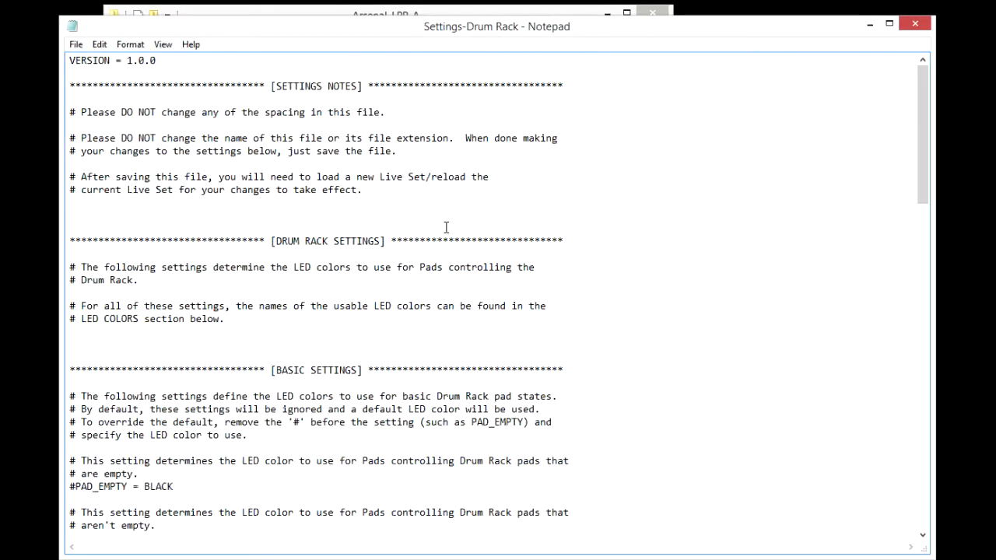
{"action": "scroll", "scroll_direction": "down", "scroll_amount": 3}
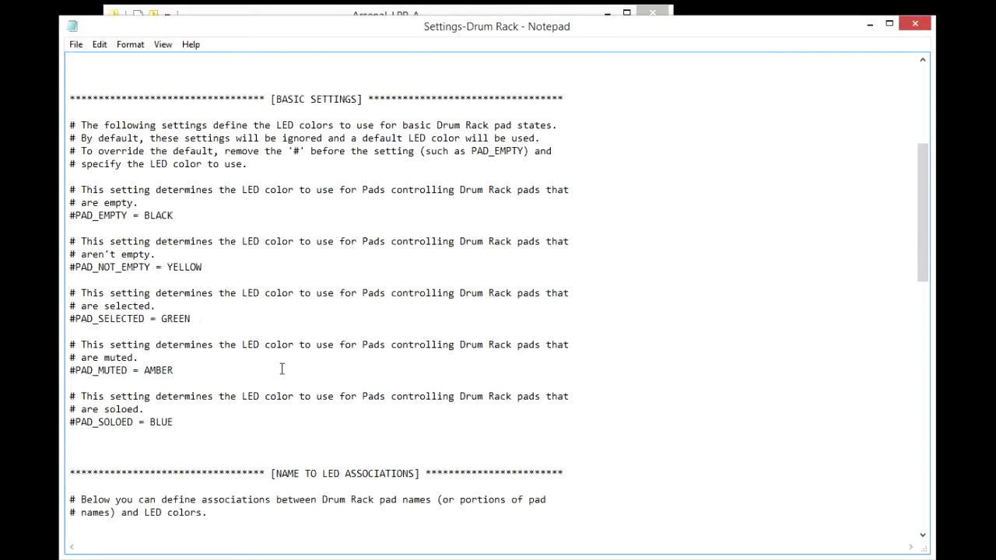
{"action": "scroll", "scroll_direction": "down", "scroll_amount": 3}
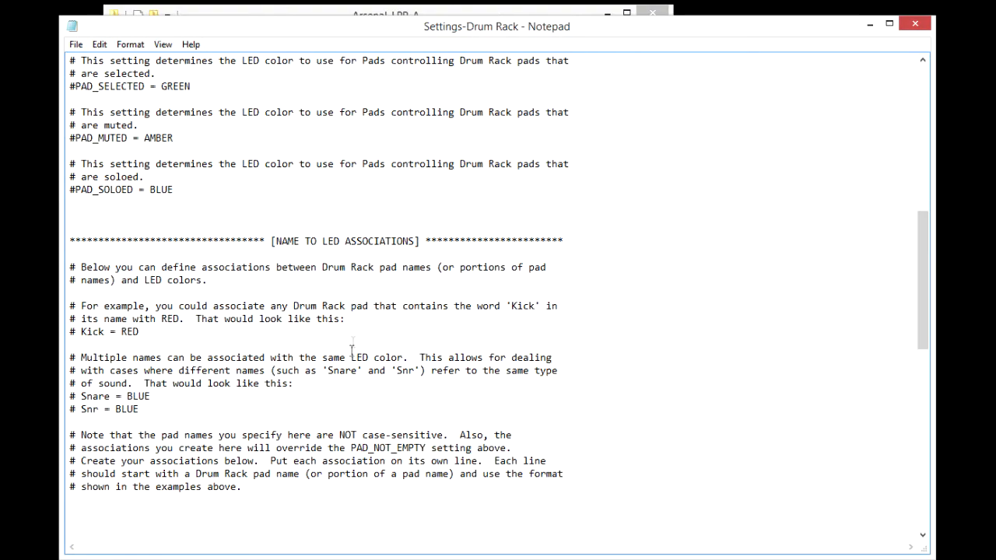
{"action": "mouse_move", "coordinate": [667, 353]}
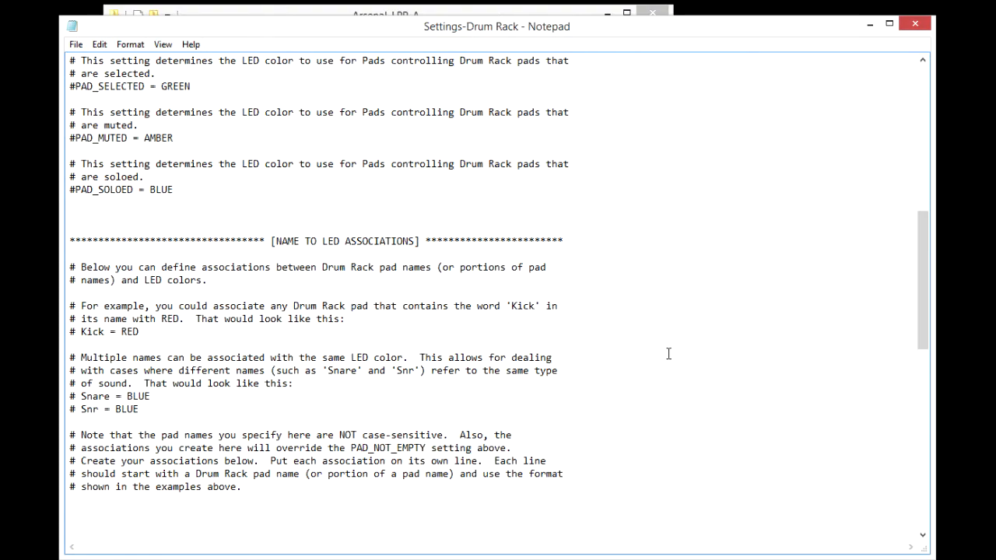